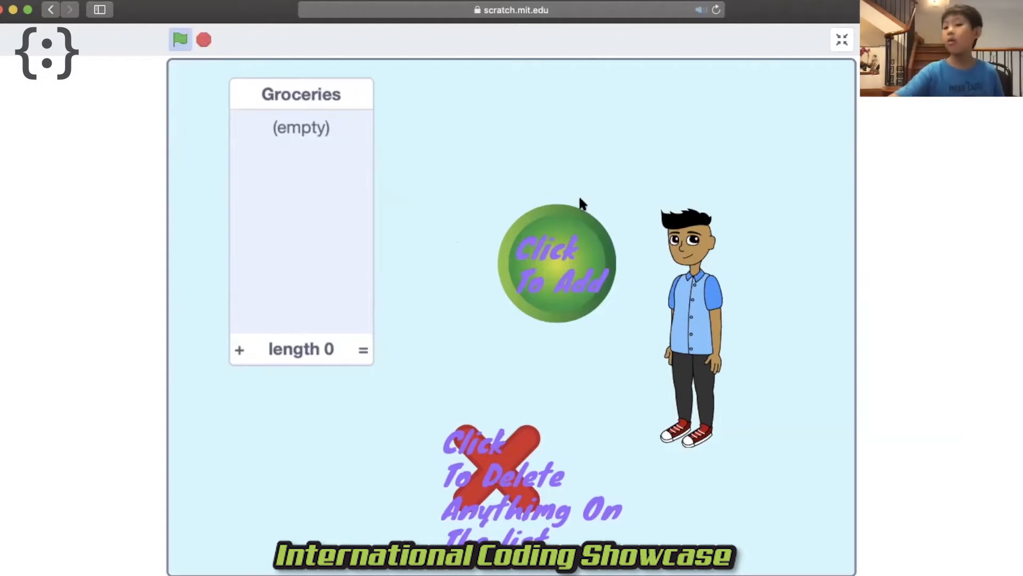
mouse_move(574, 219)
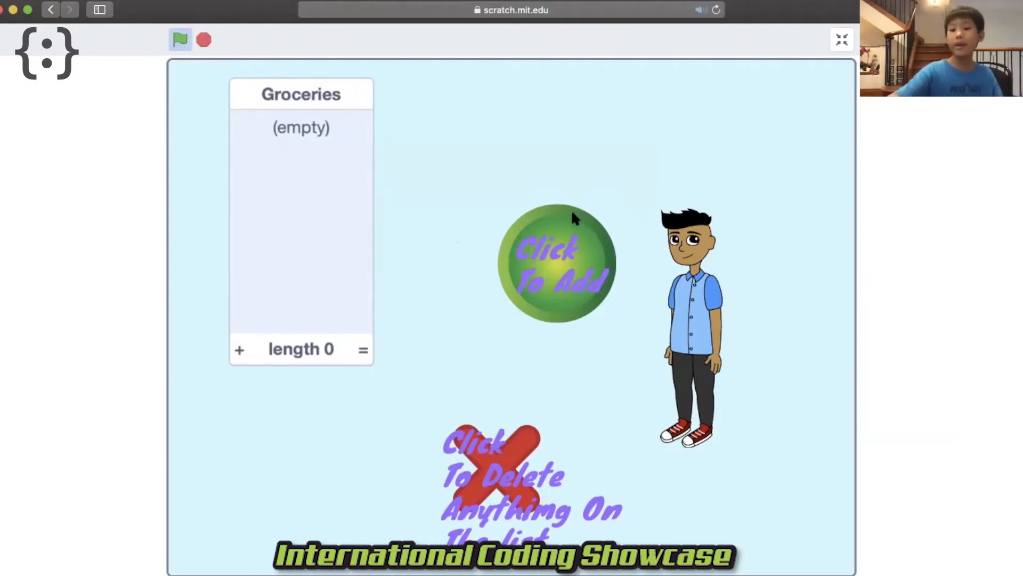
mouse_move(598, 240)
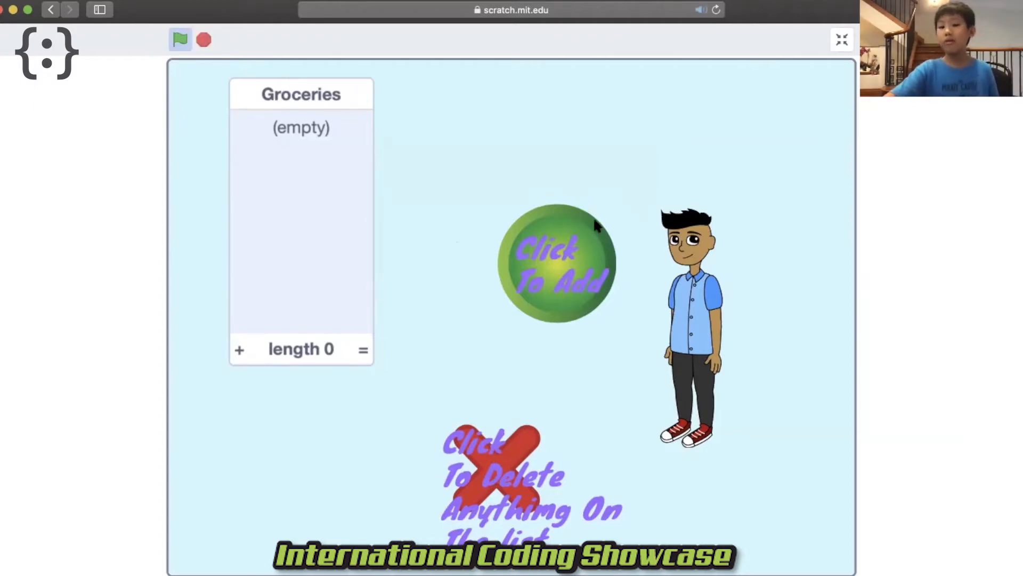
mouse_move(572, 262)
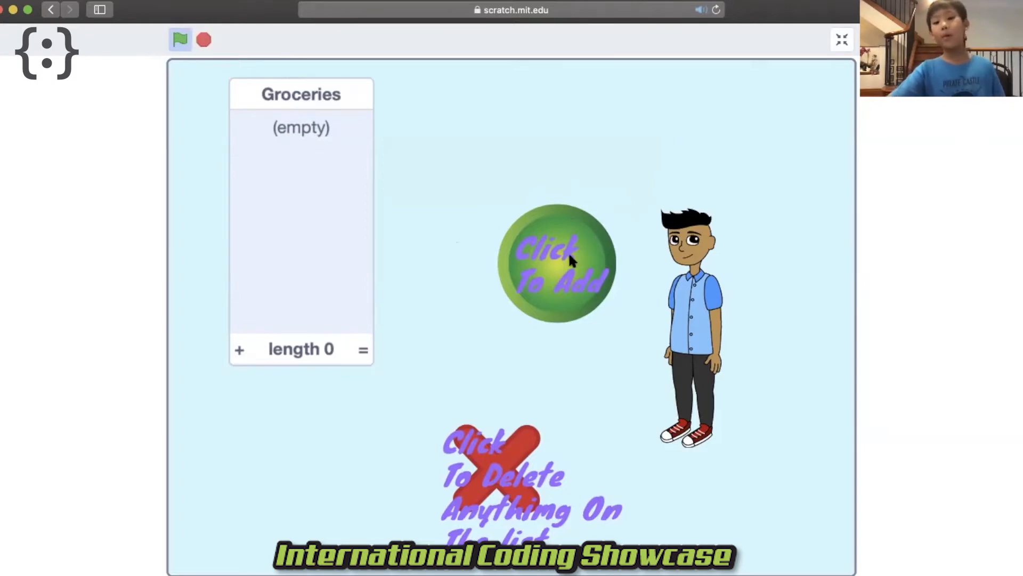
Answer 'Bread' via the 'Click To Add' sprite and add it after the empty first item
left_click(565, 262)
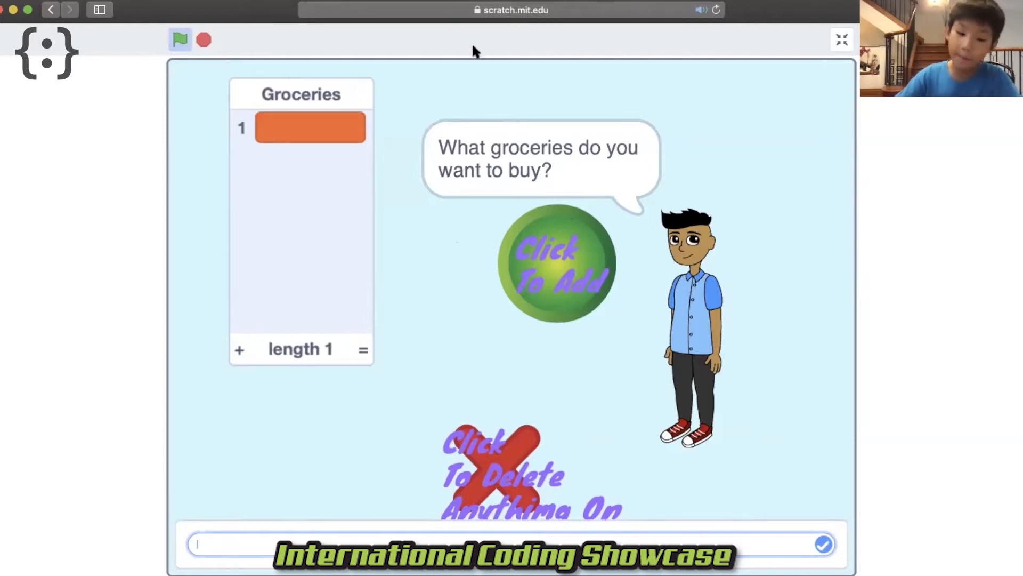
type("B")
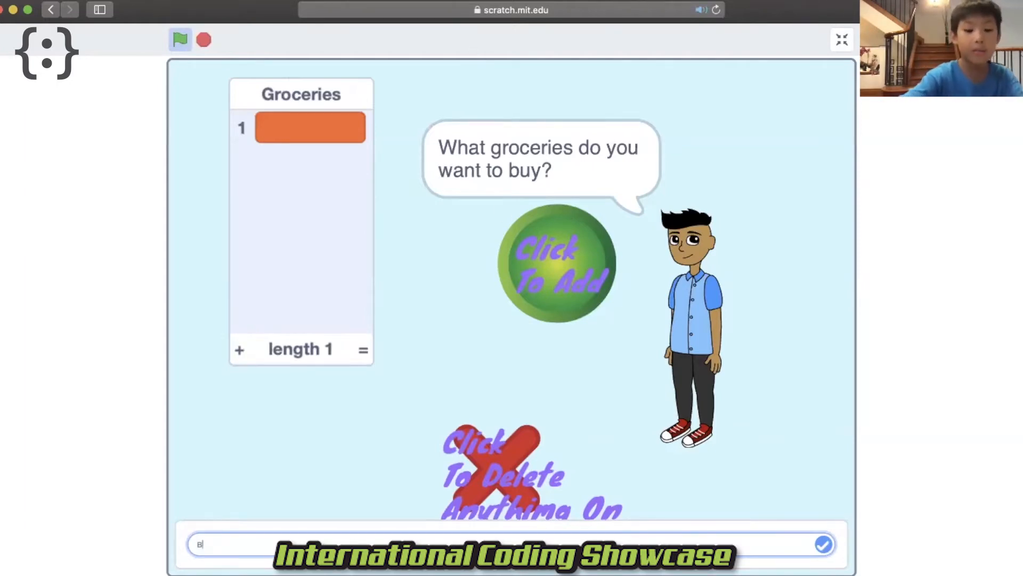
type("read")
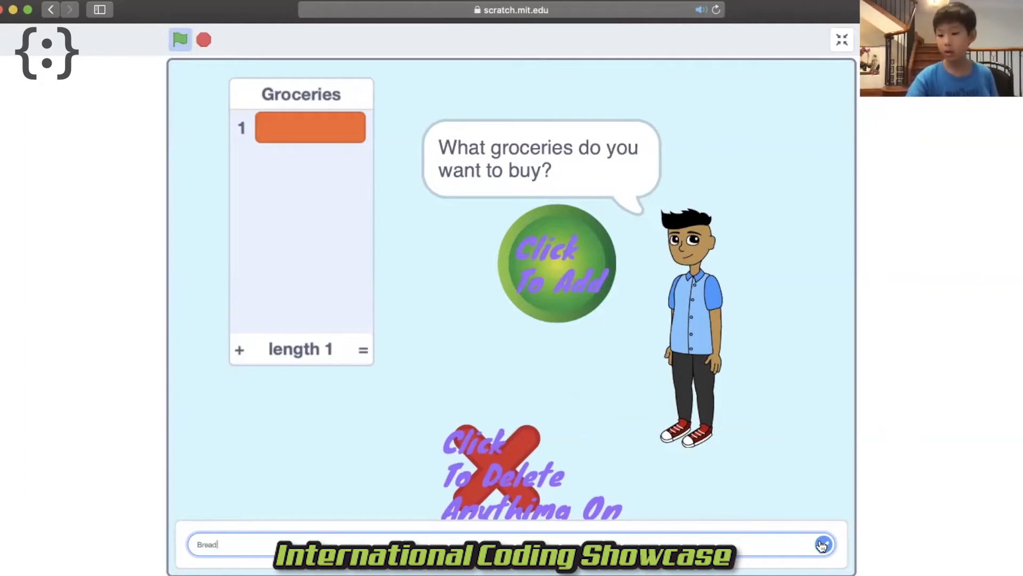
left_click(822, 542)
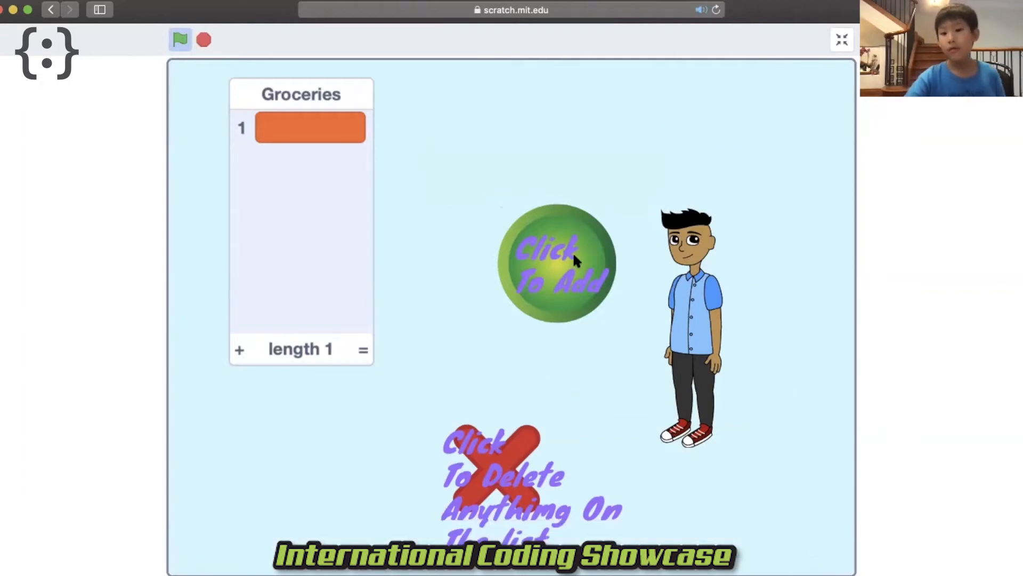
left_click(572, 262)
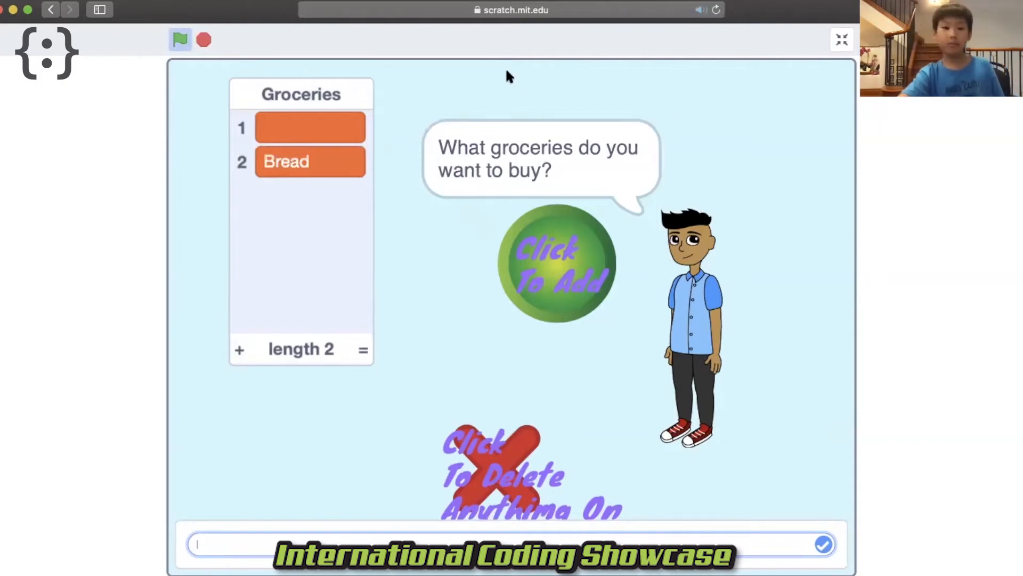
mouse_move(549, 308)
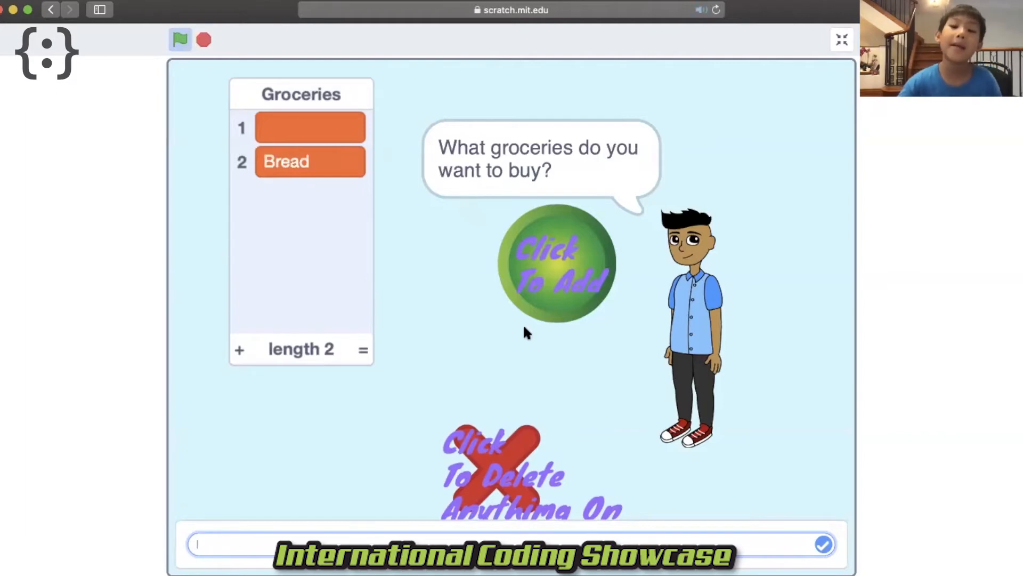
mouse_move(461, 451)
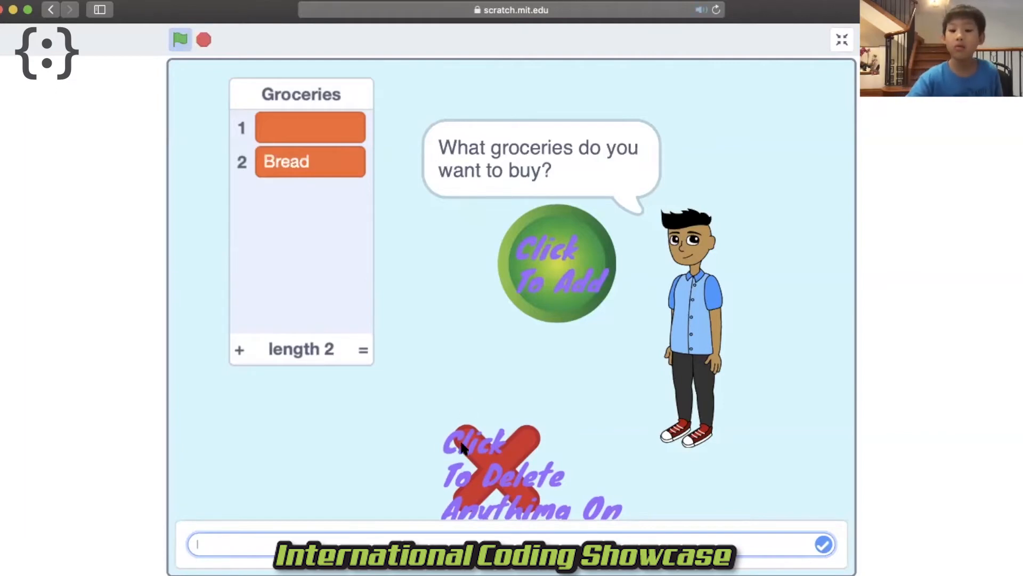
Delete the blank first entry with the red 'Click To Delete' sprite, then leave full-screen
left_click(495, 467)
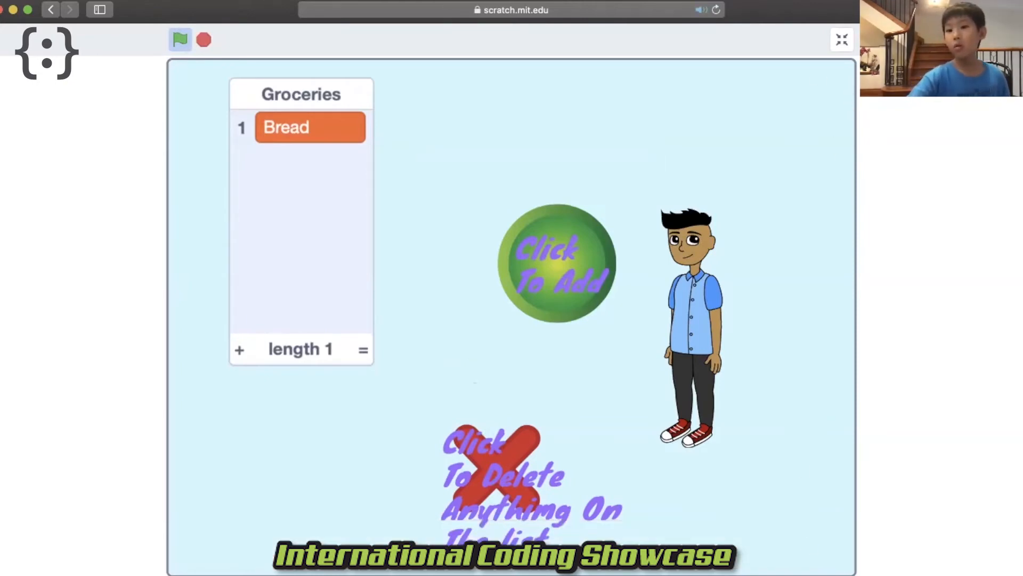
left_click(841, 37)
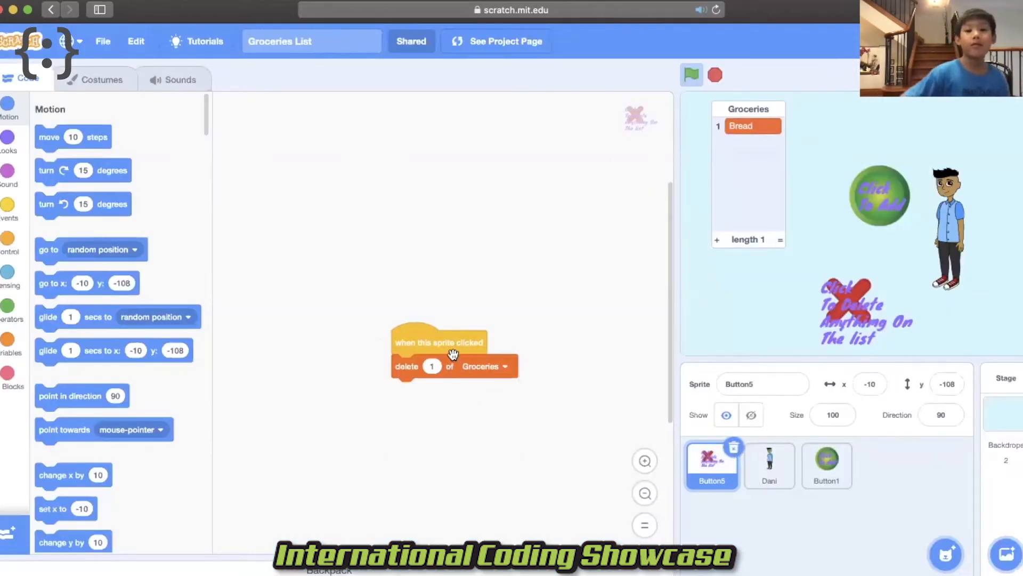
mouse_move(475, 348)
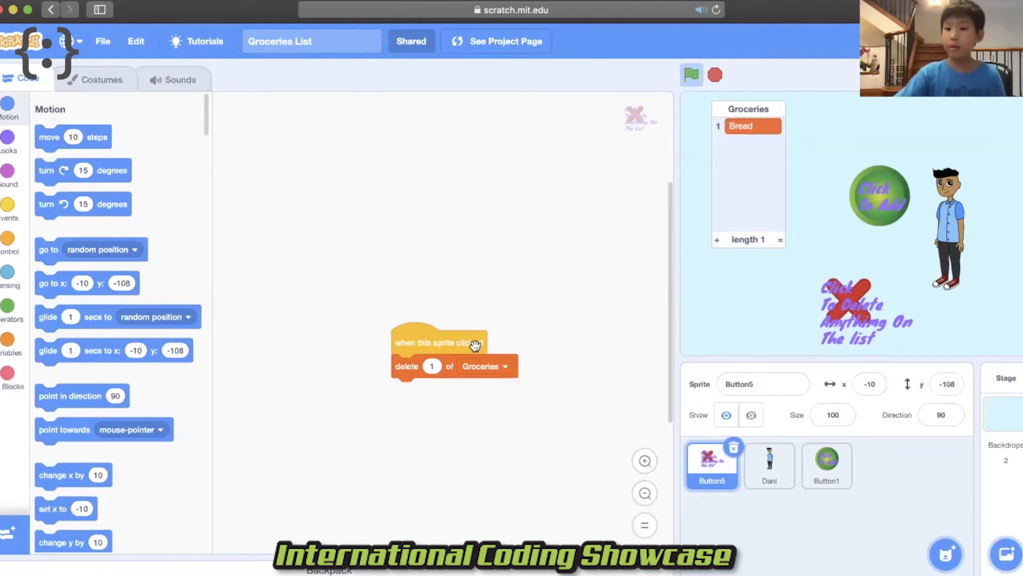
mouse_move(556, 294)
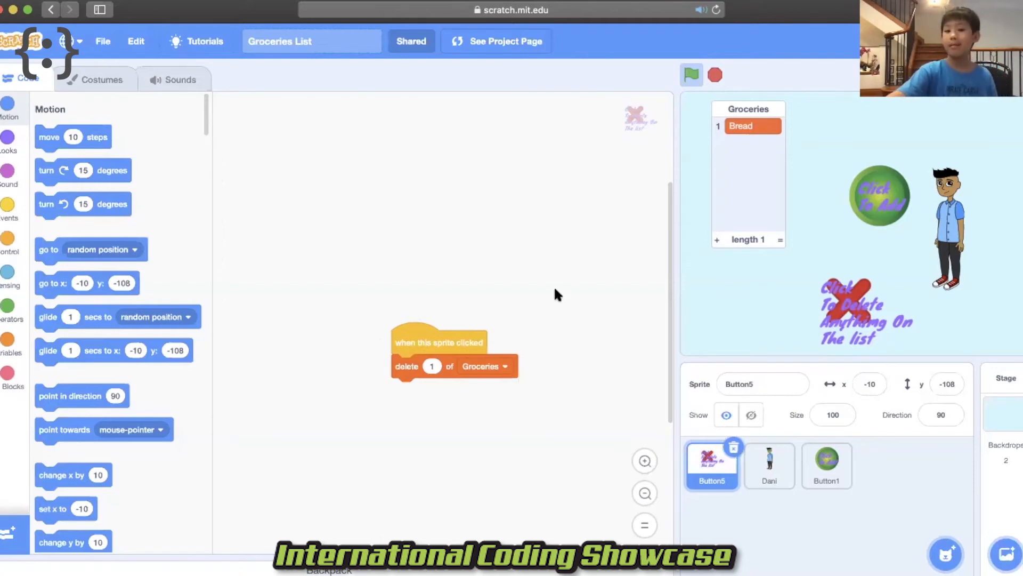
mouse_move(718, 518)
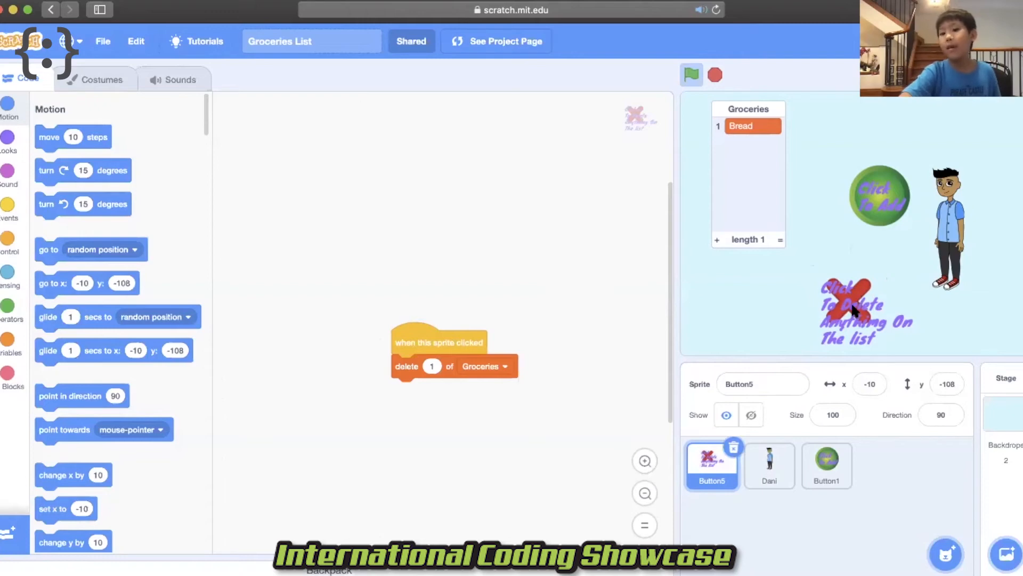
Delete Bread with the red X so Groceries is empty, then select the Dani sprite
left_click(851, 301)
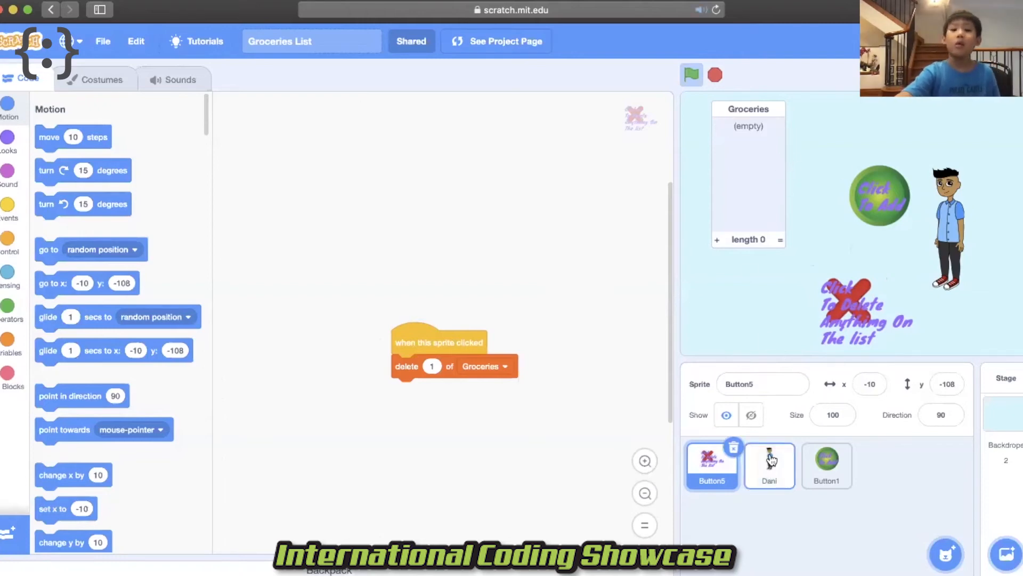
left_click(770, 465)
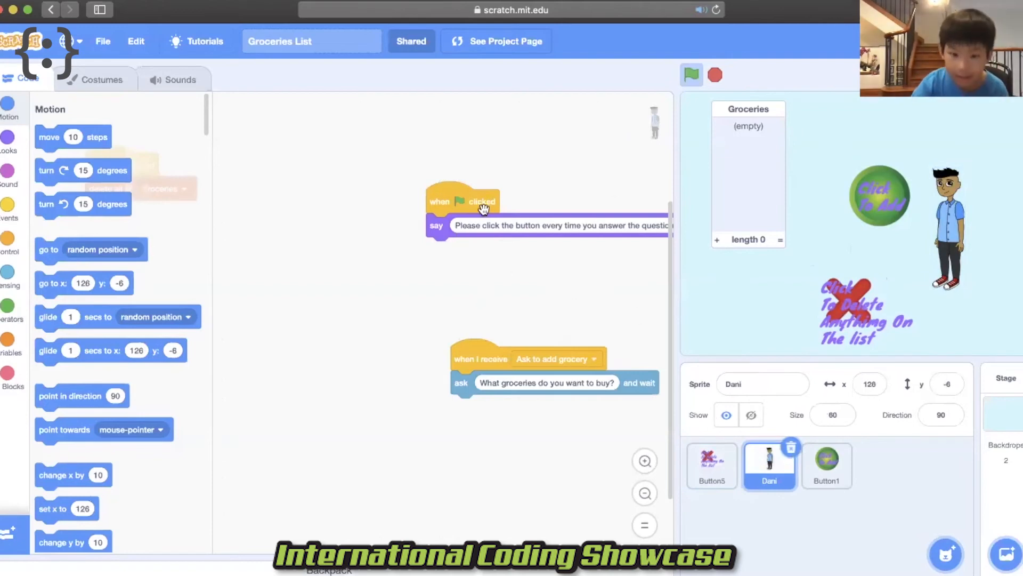
Drag Dani's green-flag script so its 'Please click the button...' say message reads in full
left_click_drag(461, 201, 392, 176)
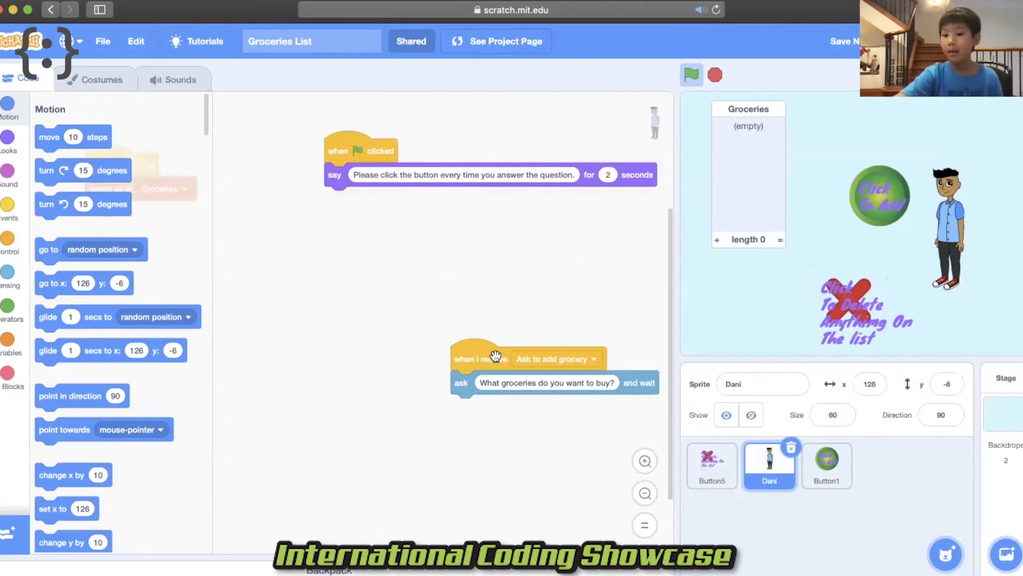
mouse_move(537, 312)
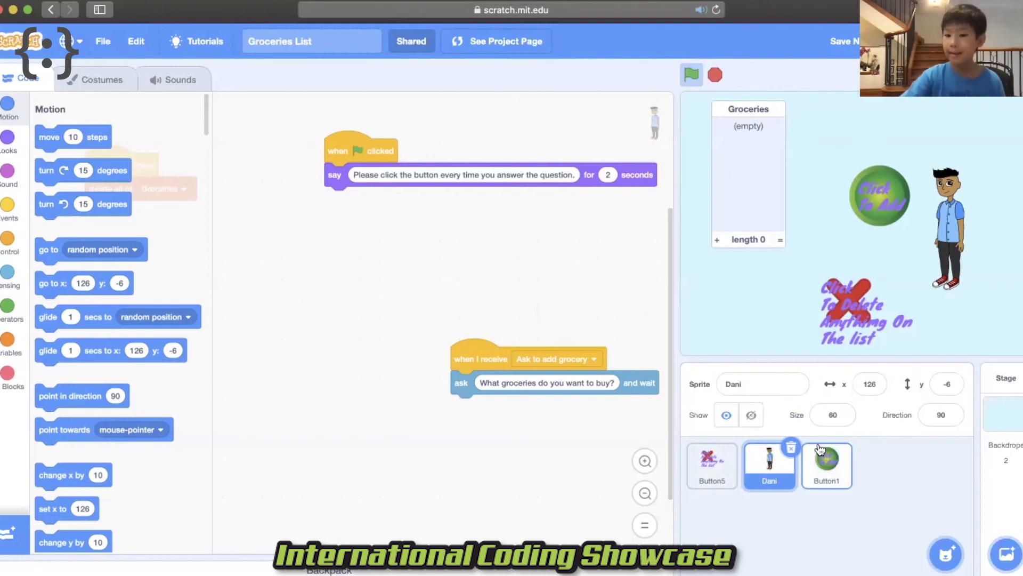
Select Button1 to show its 'Ask to add grocery' broadcast and add-answer scripts
left_click(827, 465)
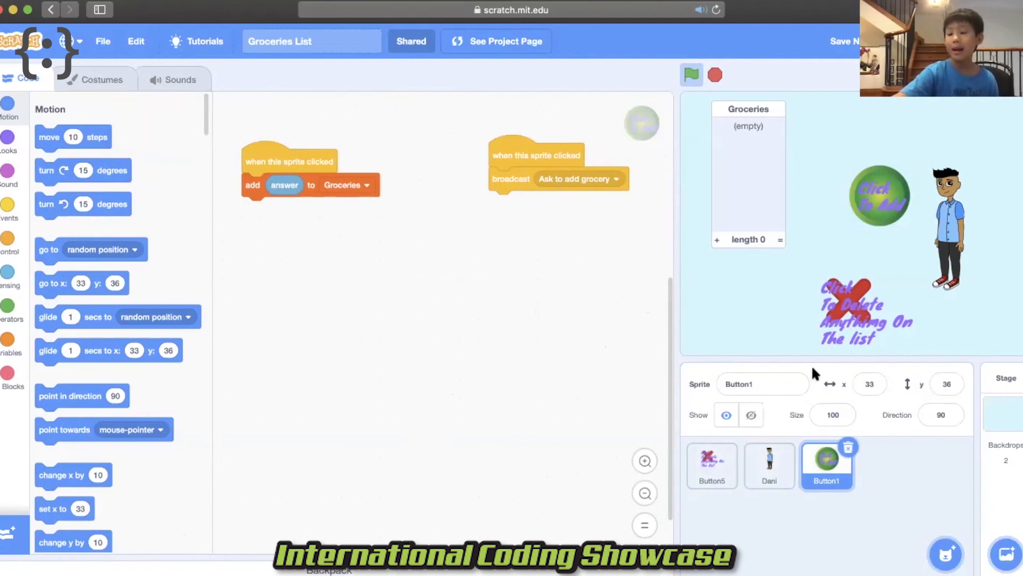
mouse_move(719, 320)
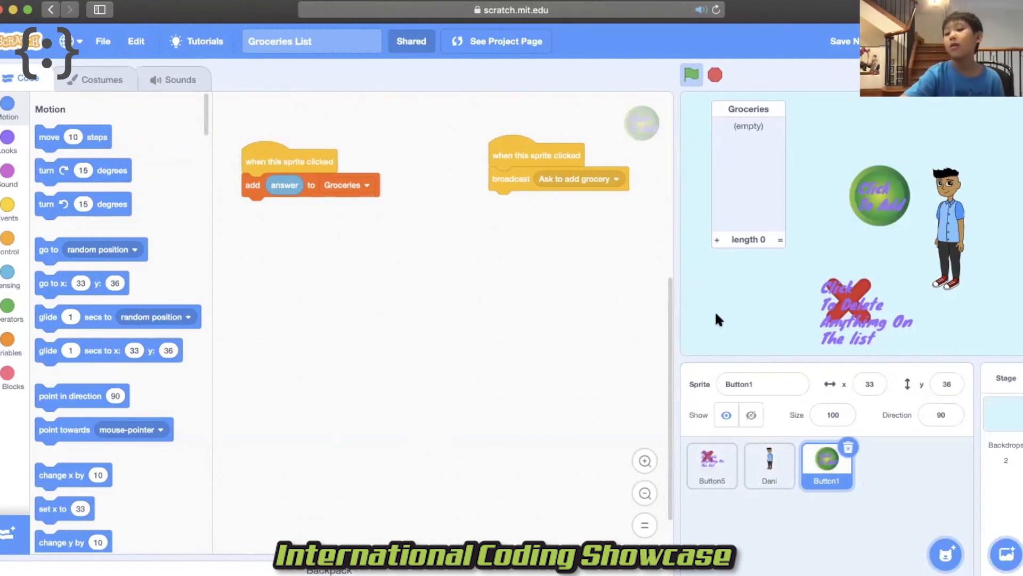